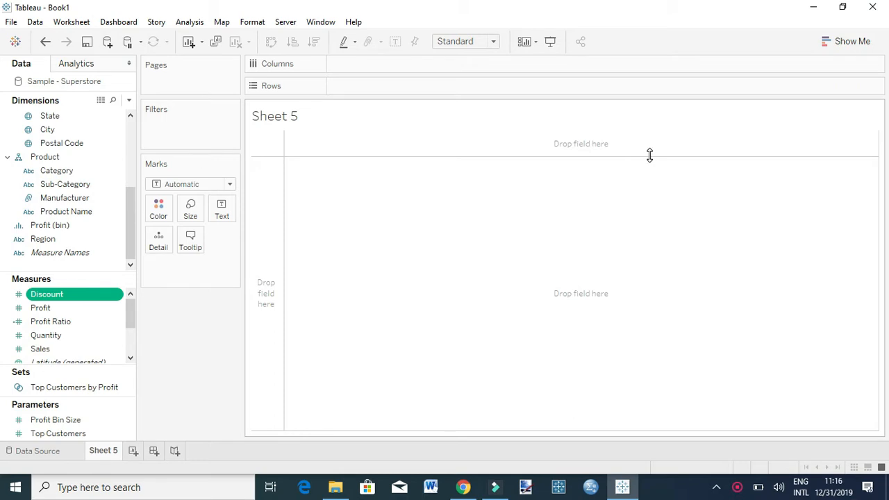
Step: Browse the Data pane fields in preparation for building the pie chart
left_click(50, 225)
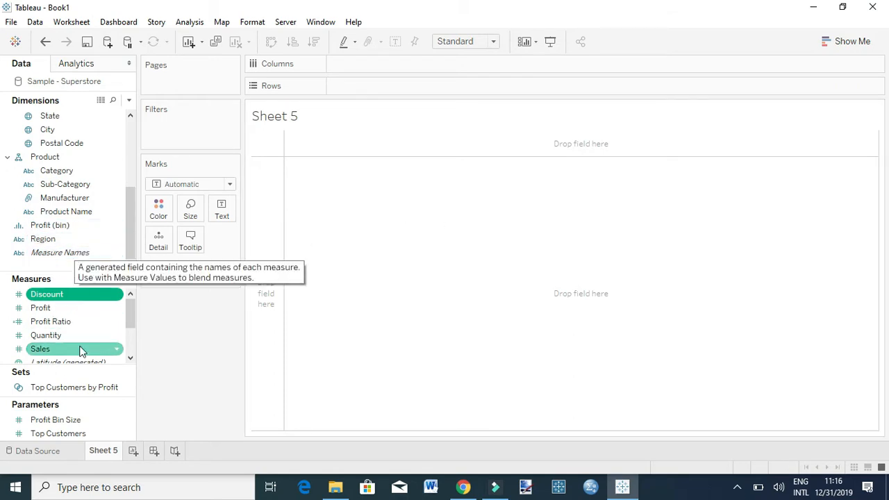
scroll("down", 3)
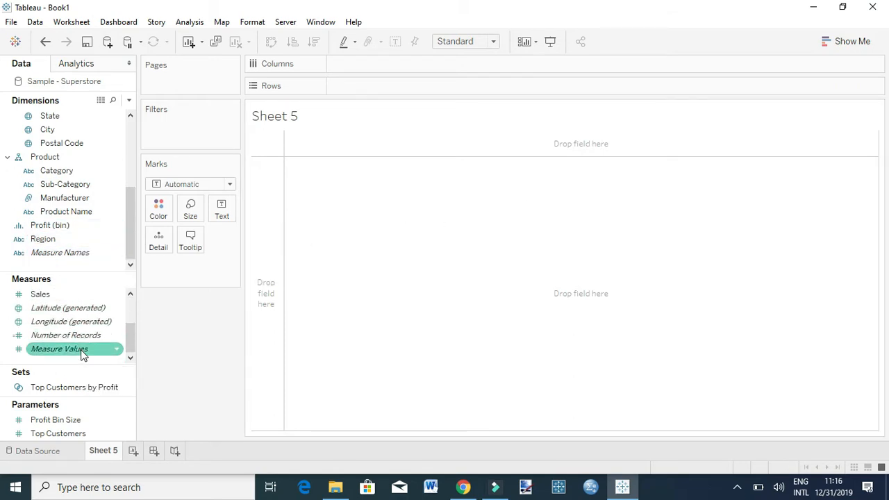
mouse_move(81, 349)
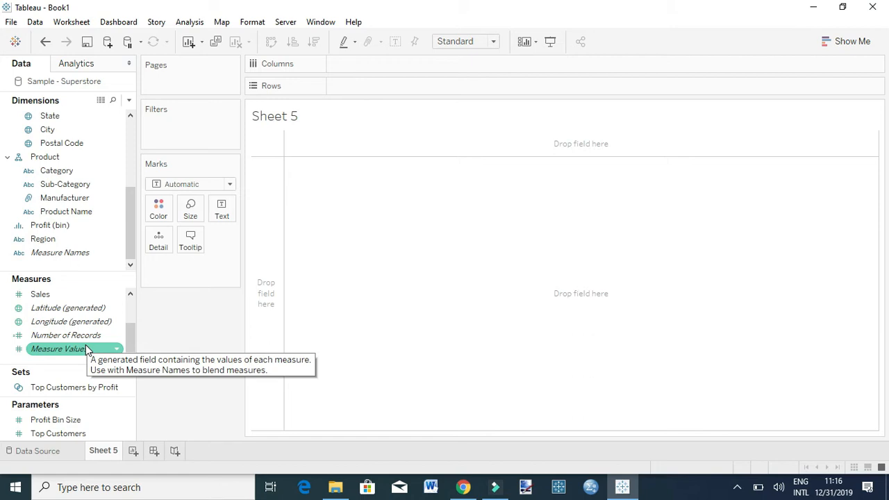
mouse_move(63, 349)
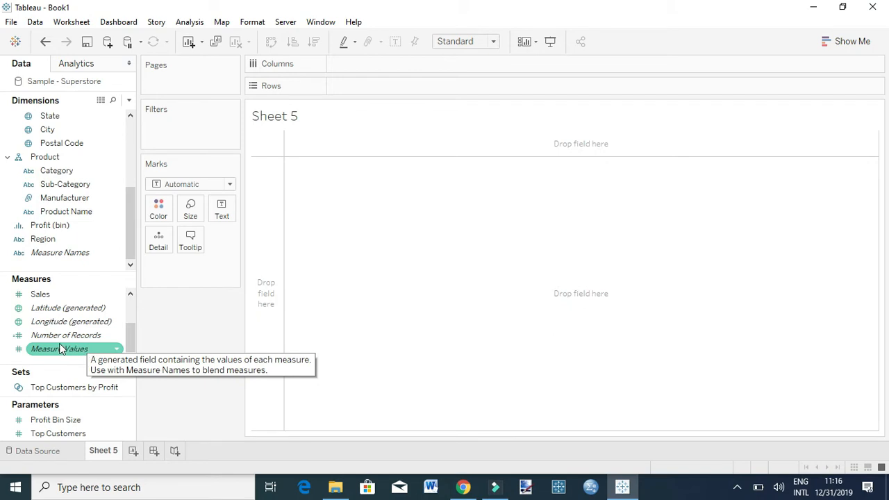
scroll("up", 3)
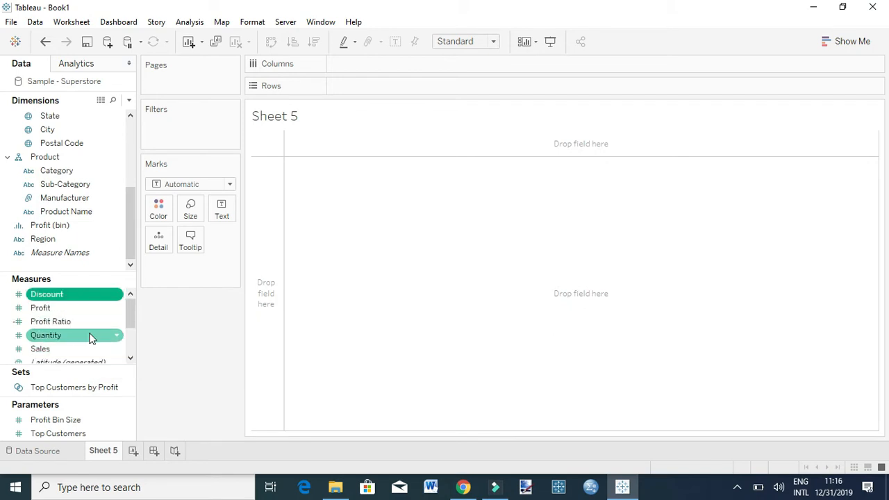
left_click(47, 295)
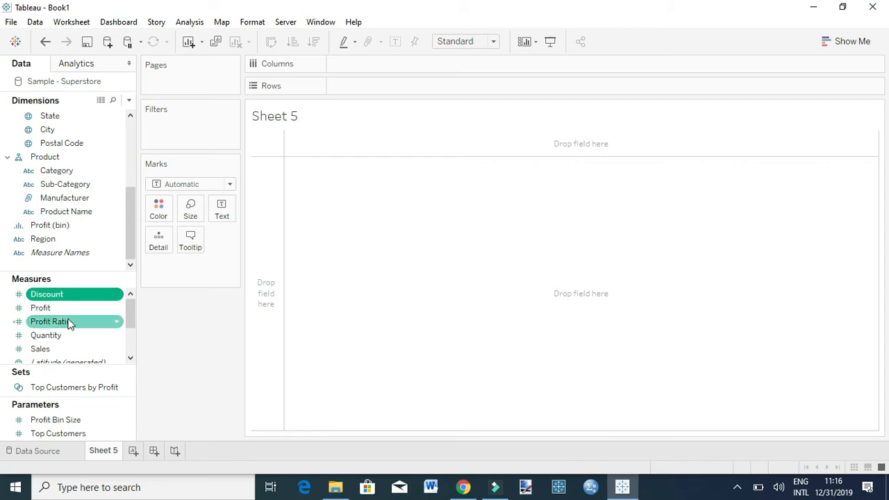
scroll("down", 3)
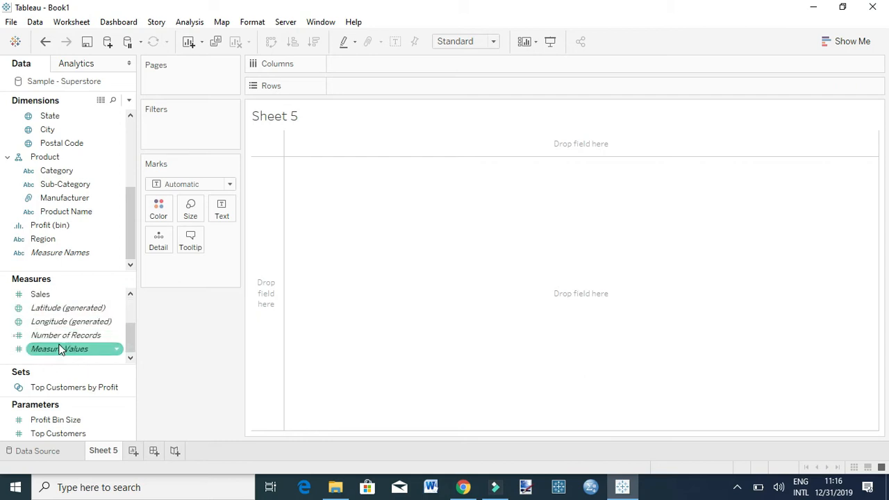
mouse_move(65, 334)
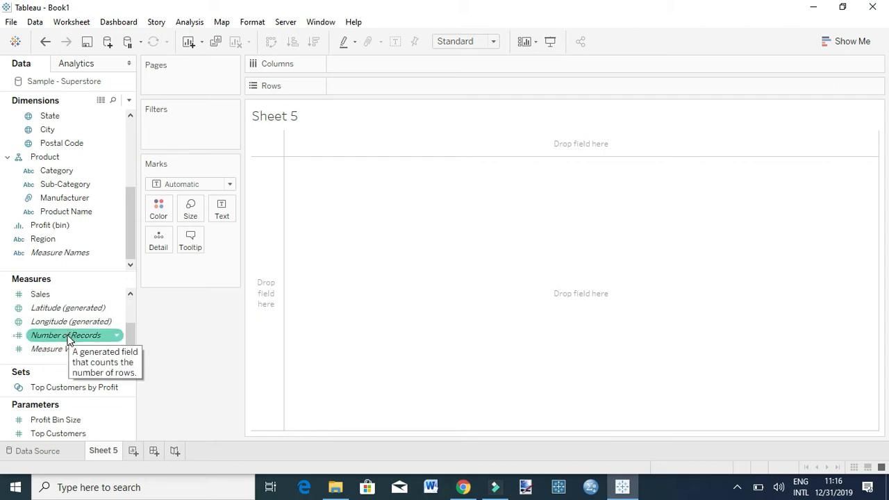
mouse_move(39, 266)
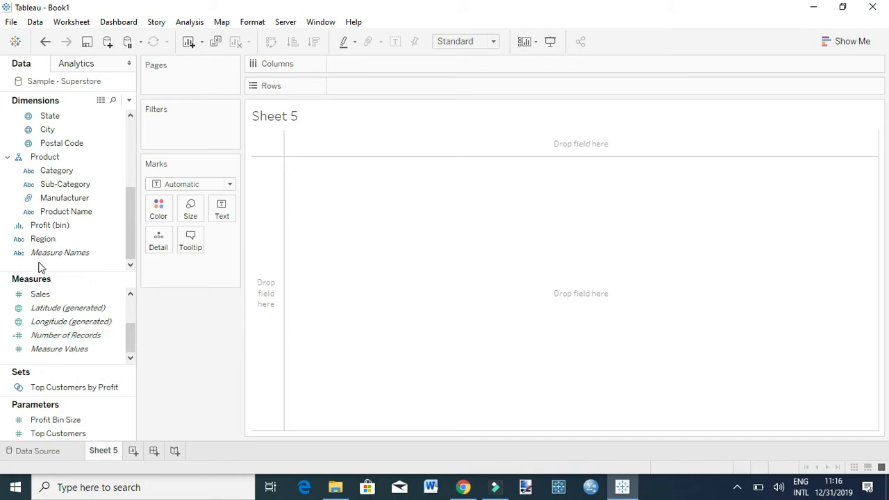
mouse_move(60, 253)
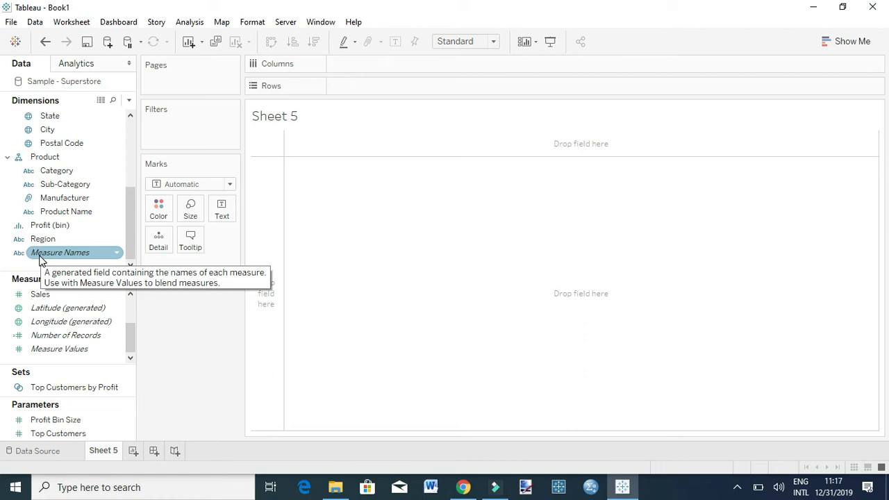
mouse_move(42, 239)
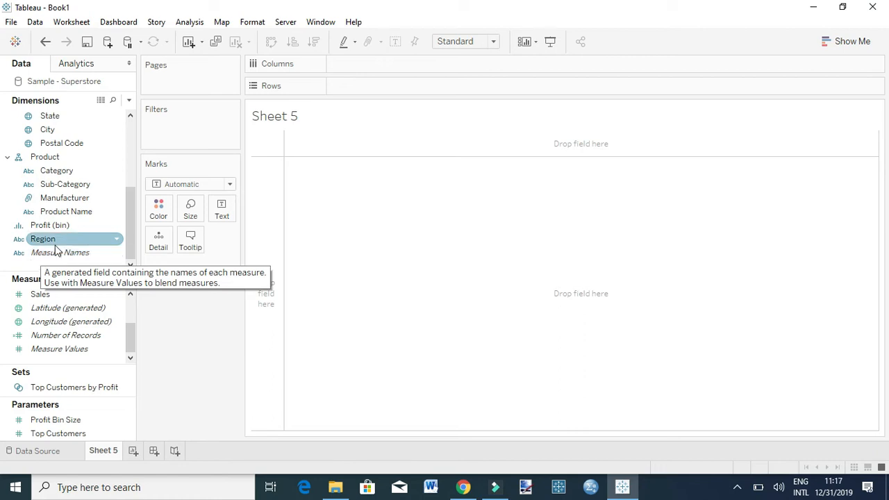
Step: Set the sheet's mark type to Pie
left_click(229, 184)
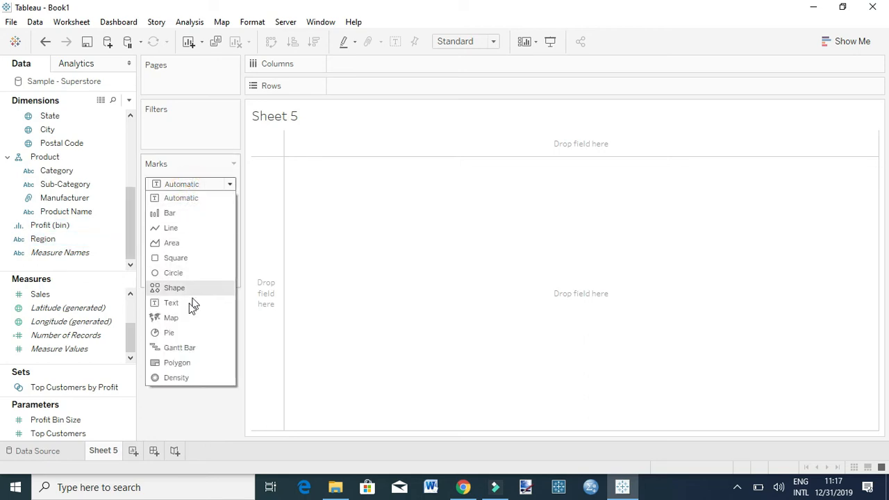
left_click(169, 332)
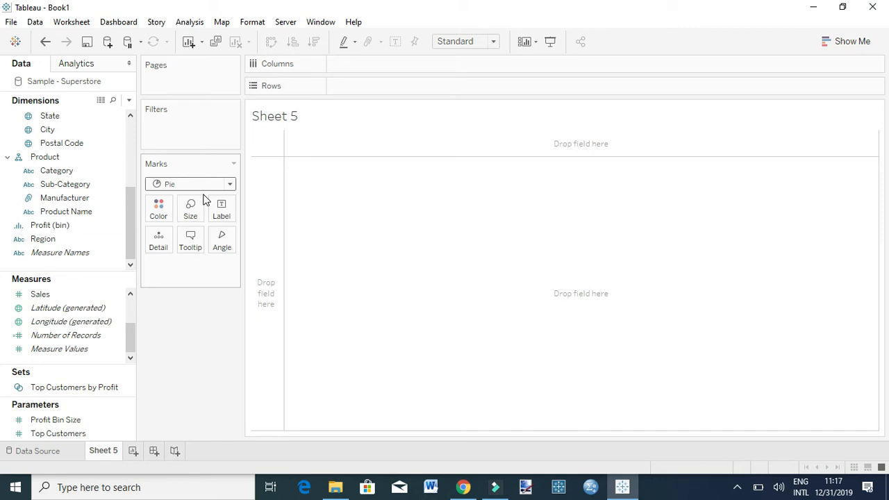
Step: Place Measure Names on Color and Measure Values on Angle to form the pie
left_click(58, 348)
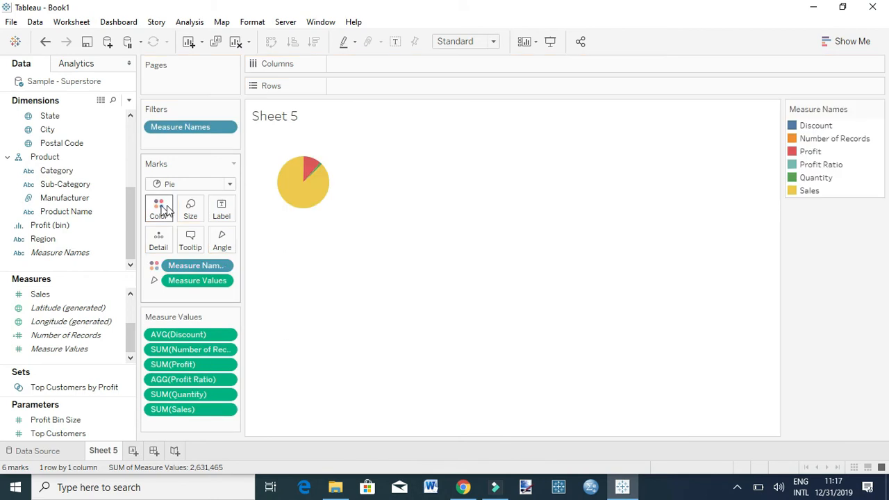
mouse_move(277, 179)
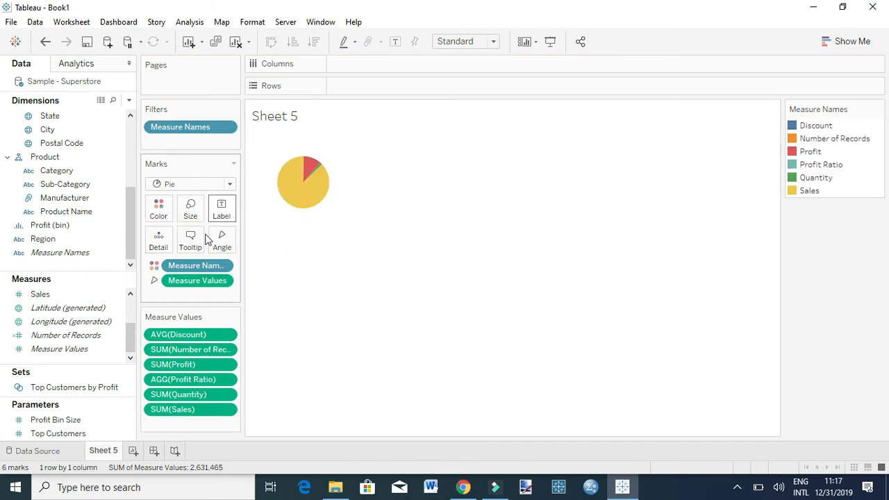
mouse_move(211, 300)
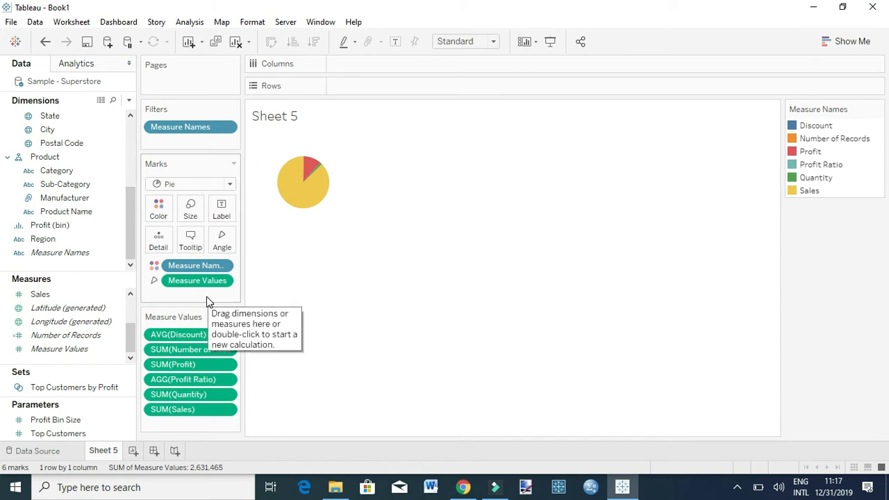
mouse_move(249, 179)
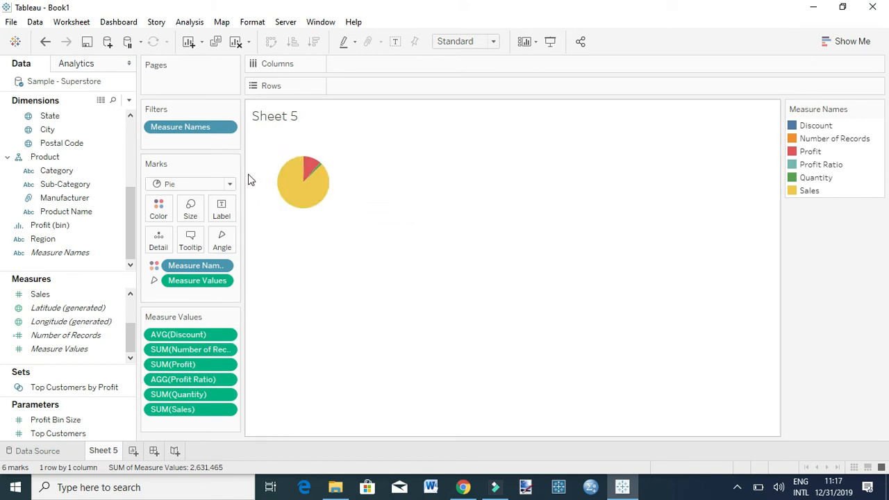
mouse_move(262, 244)
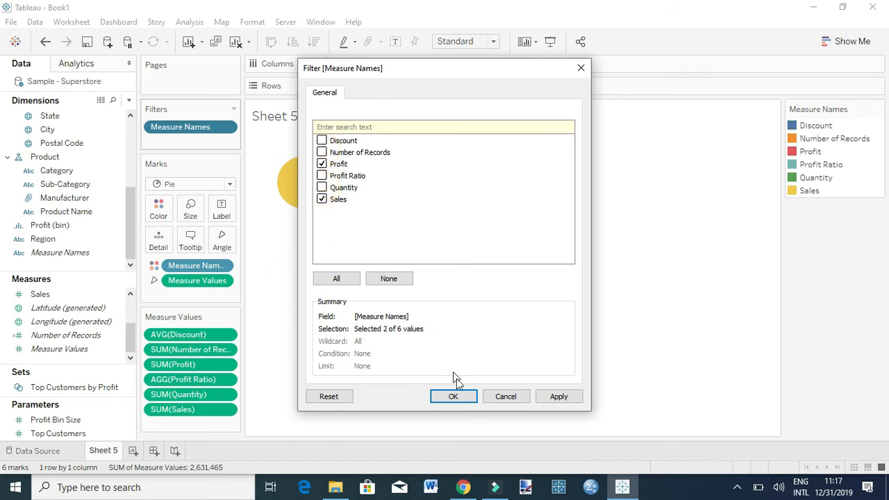
Step: Restrict the Measure Names filter to Profit and Sales only
left_click(453, 395)
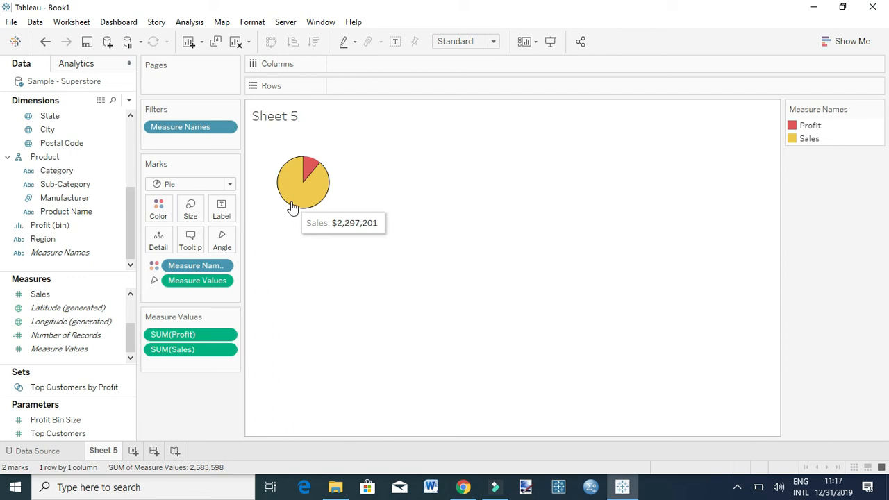
Step: Label the slices with measure names and values (Profit $286,397, Sales $2,297,201)
left_click(60, 252)
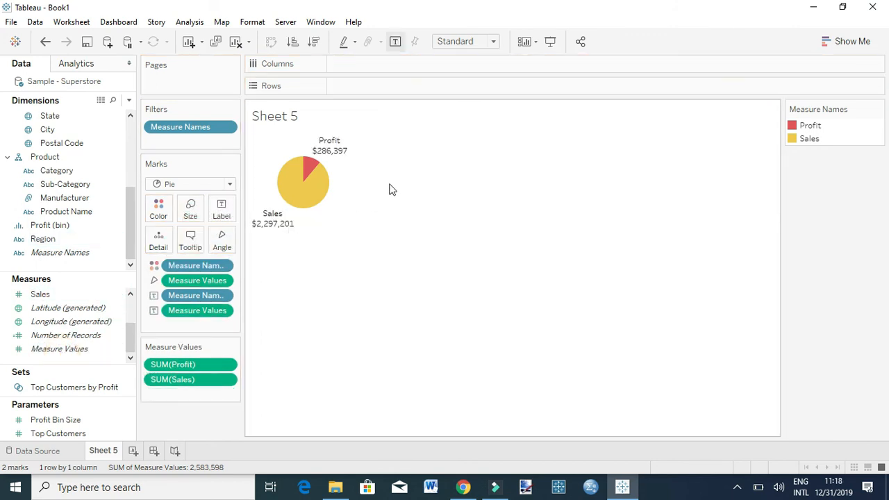
mouse_move(281, 192)
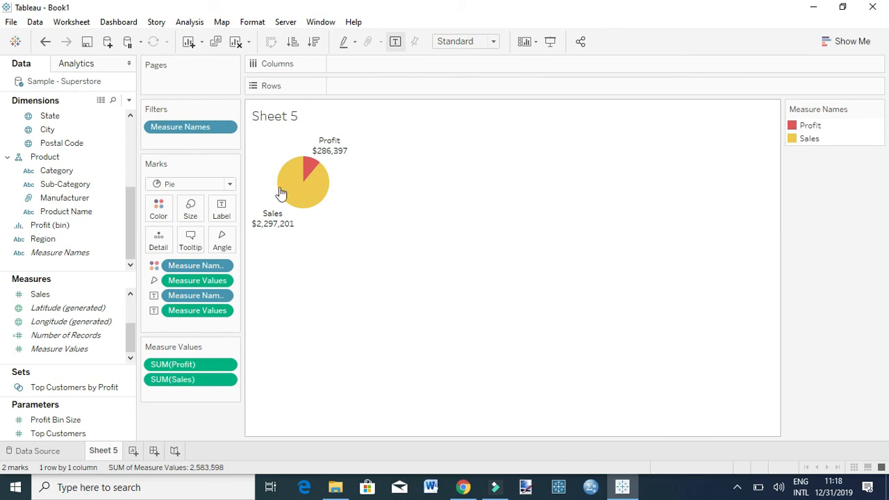
mouse_move(308, 203)
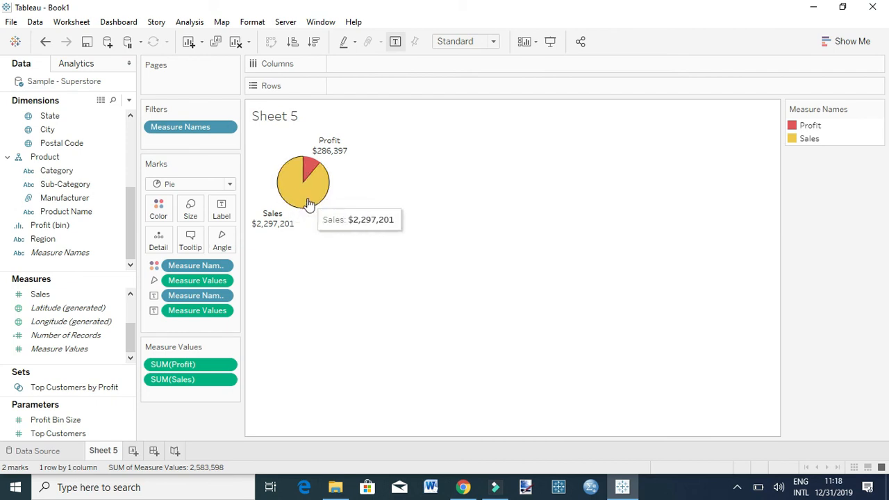
mouse_move(319, 155)
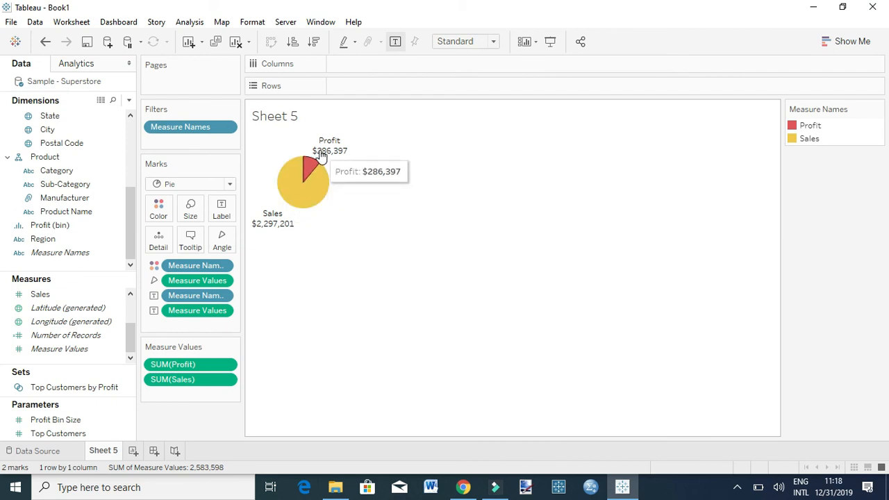